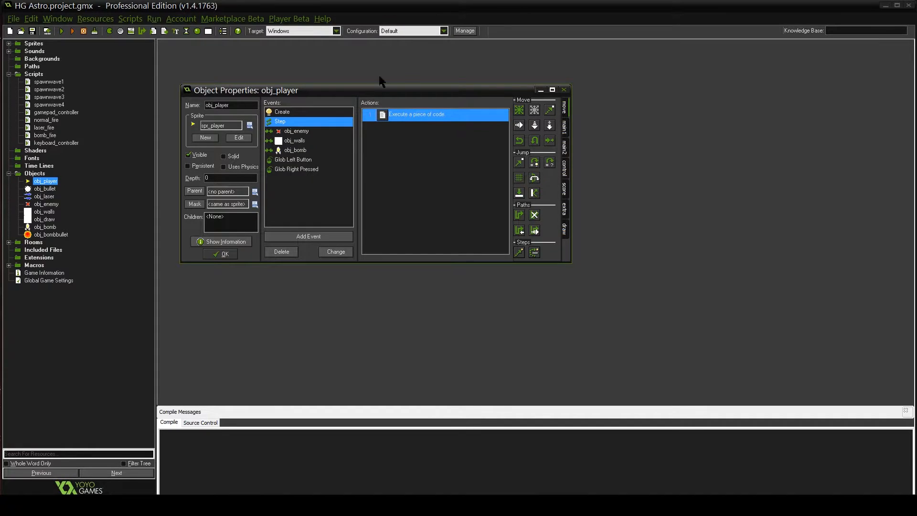
mouse_move(612, 70)
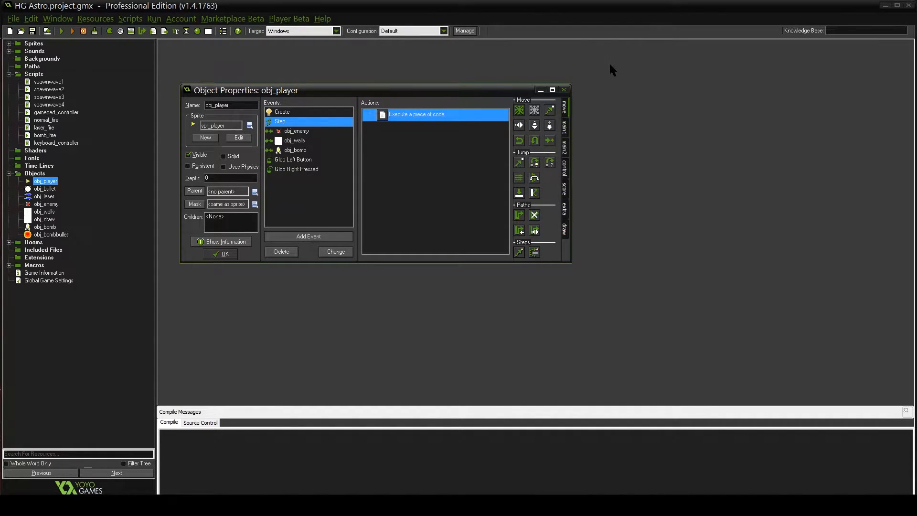
mouse_move(643, 88)
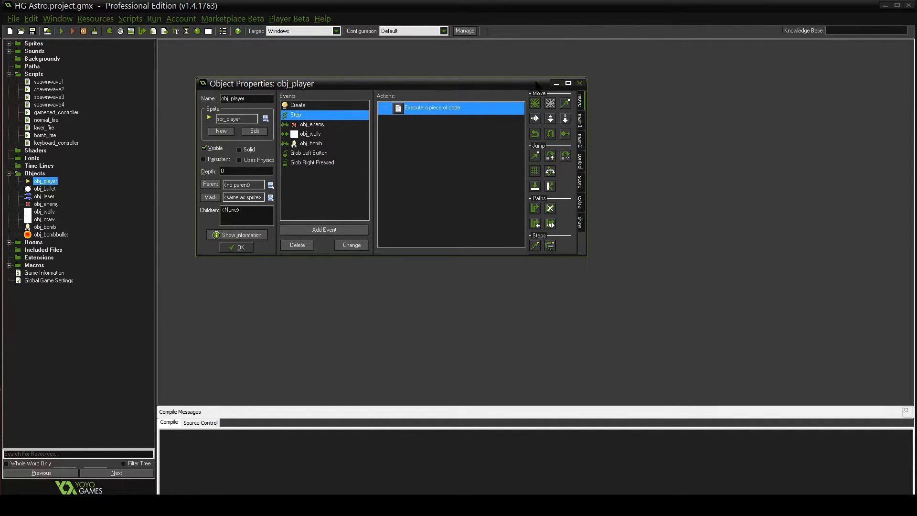
mouse_move(618, 58)
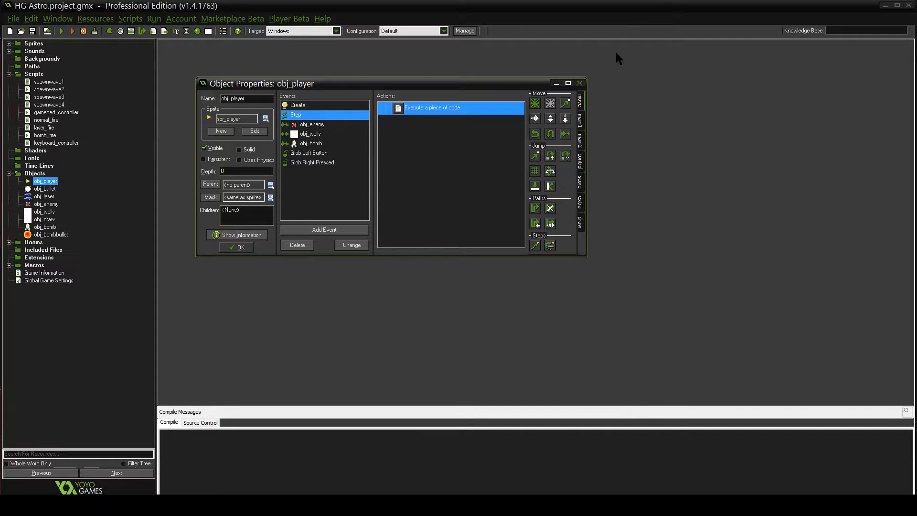
mouse_move(588, 47)
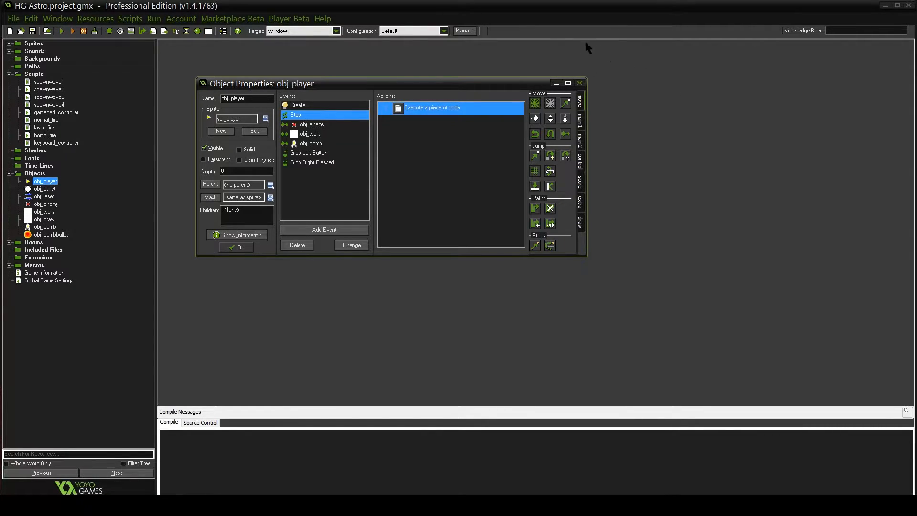
mouse_move(615, 55)
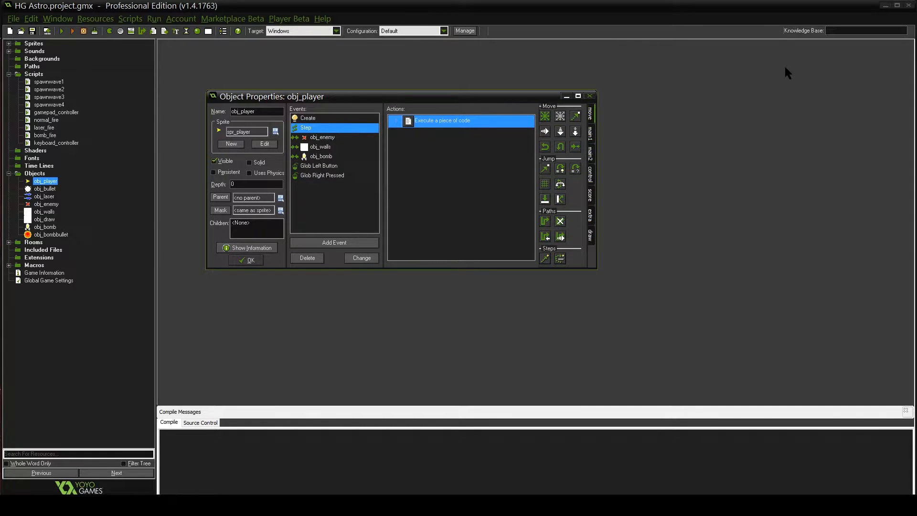
mouse_move(644, 66)
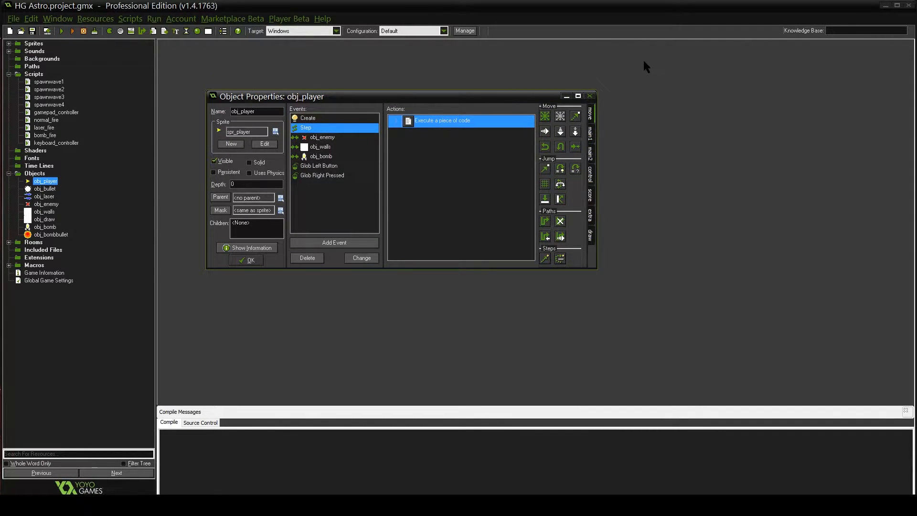
mouse_move(488, 75)
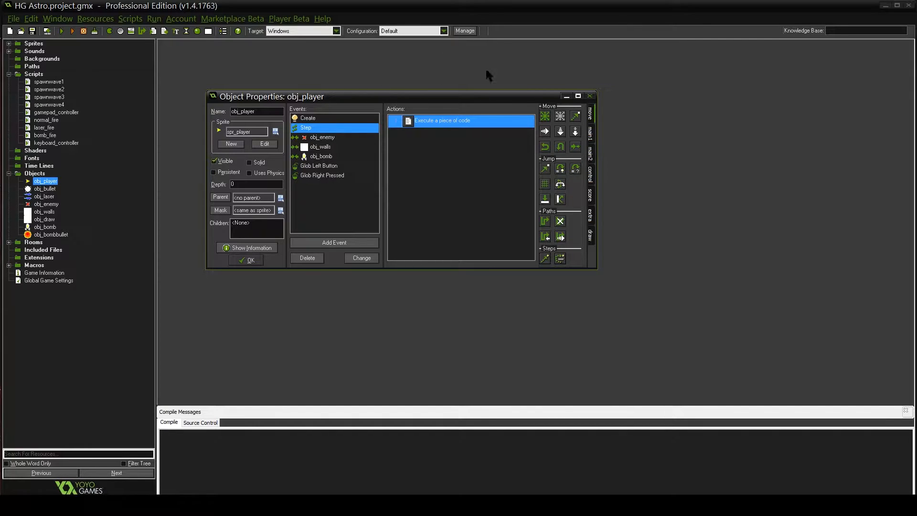
mouse_move(671, 125)
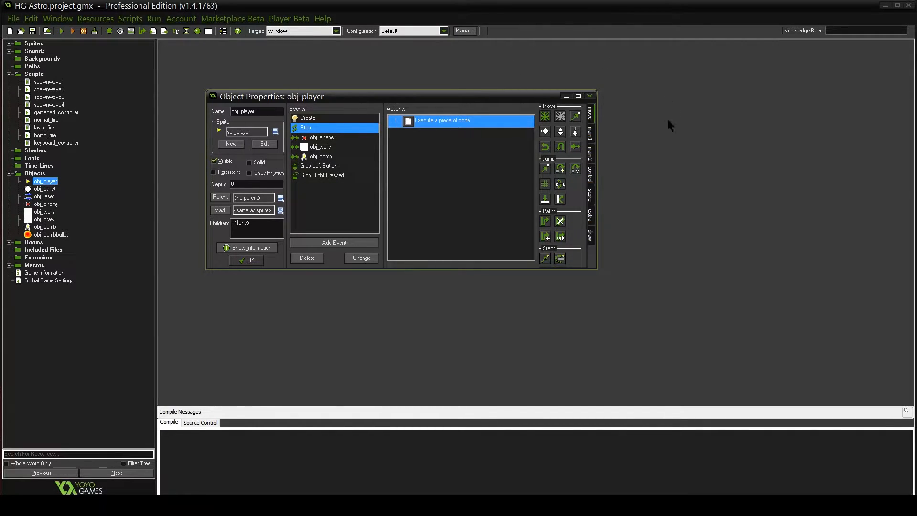
mouse_move(643, 239)
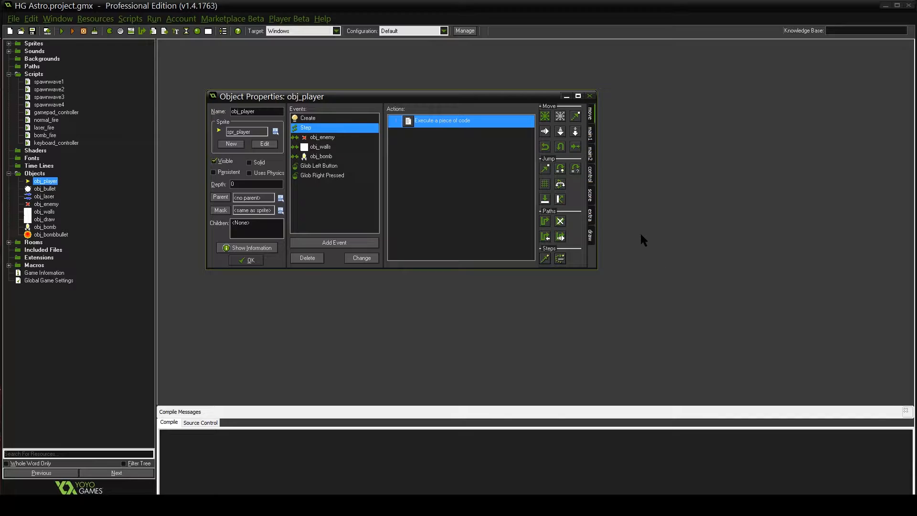
mouse_move(497, 216)
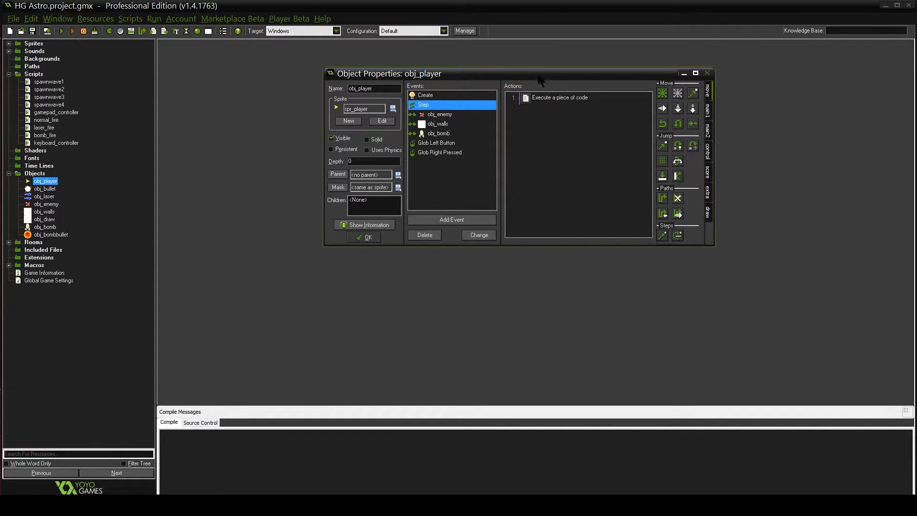
- Open the 'Execute a piece of code' action in obj_player's Step event
click(558, 96)
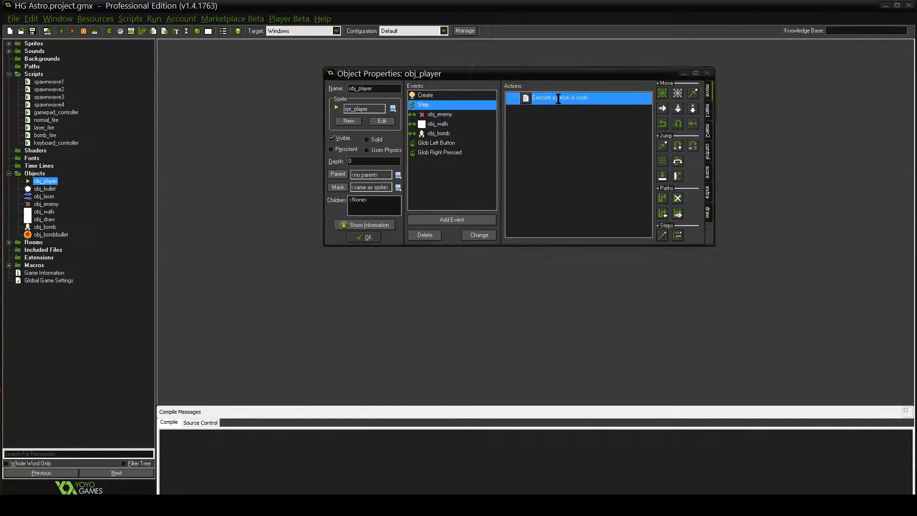
double_click(561, 97)
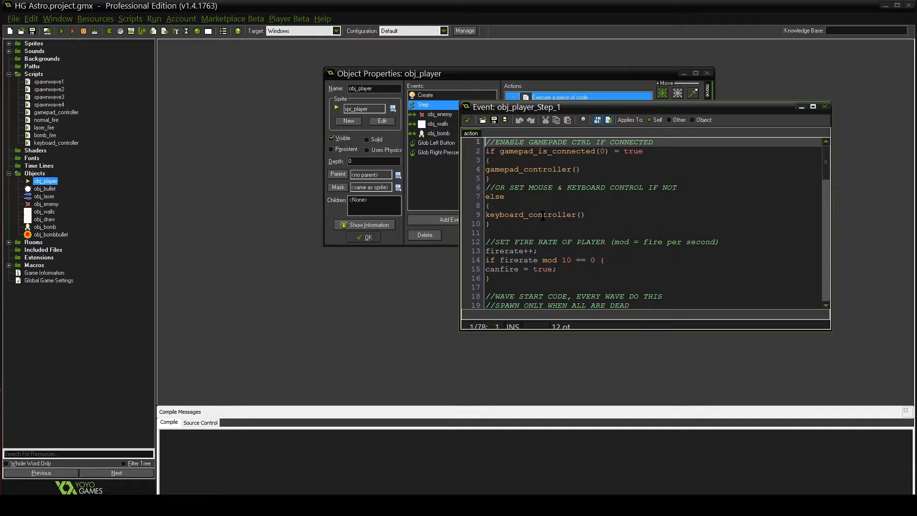
- Open keyboard_controller and look over its mouse-aim and WASD eight-direction movement code
double_click(56, 143)
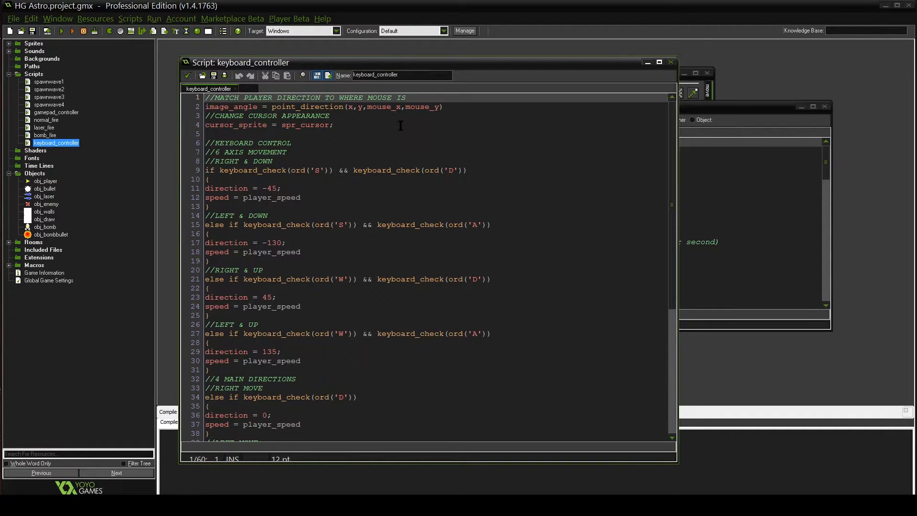
scroll(down, 3)
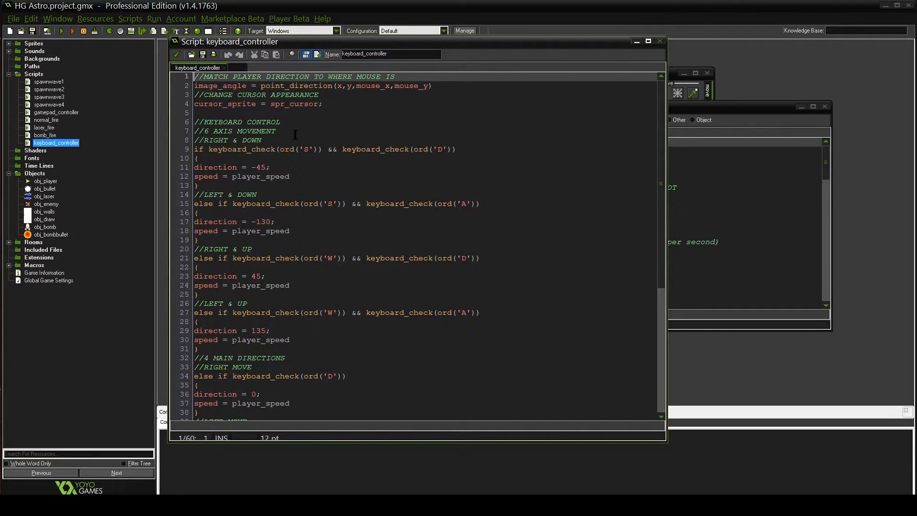
scroll(down, 3)
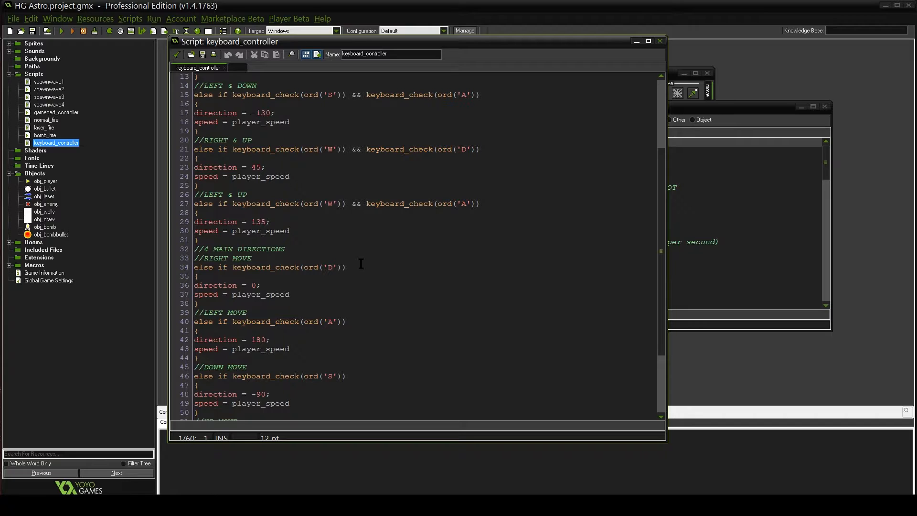
scroll(up, 3)
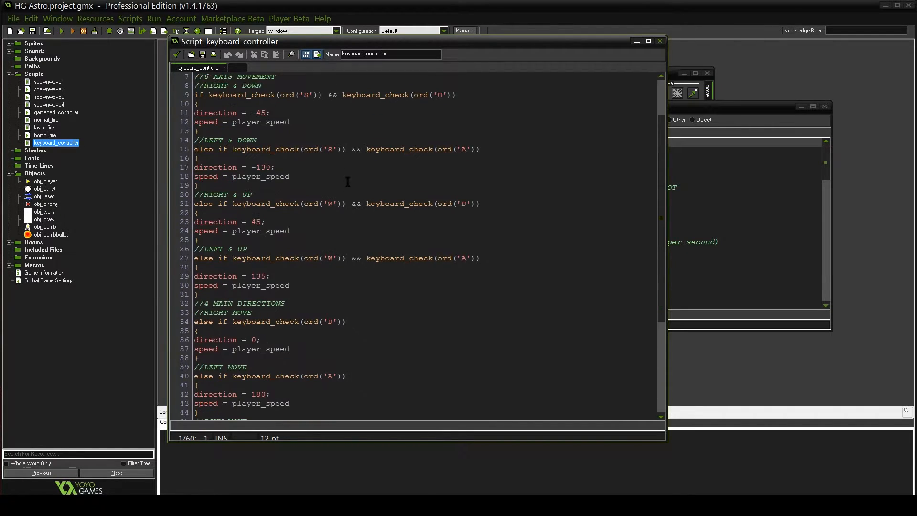
scroll(up, 3)
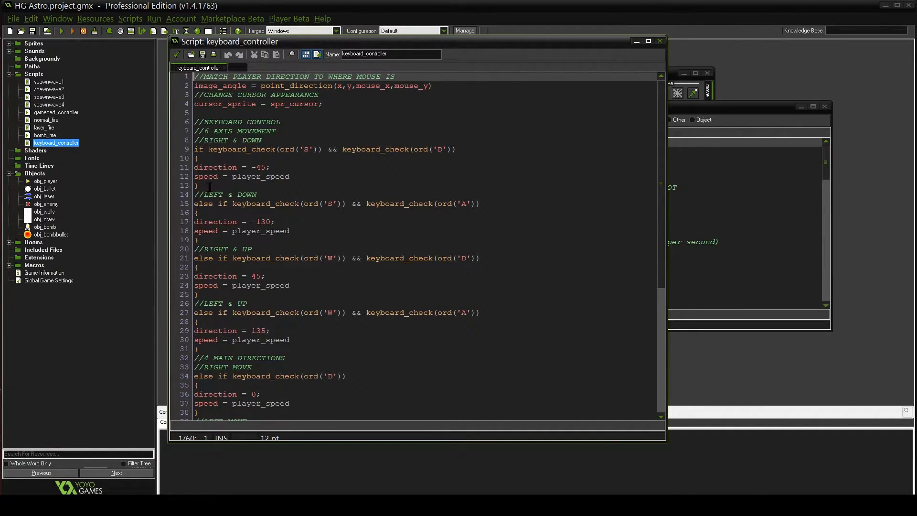
mouse_move(383, 156)
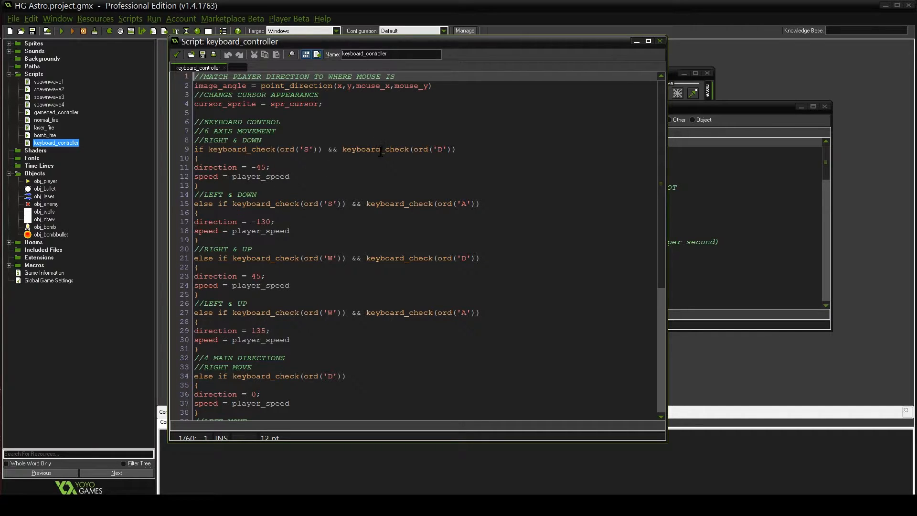
mouse_move(345, 109)
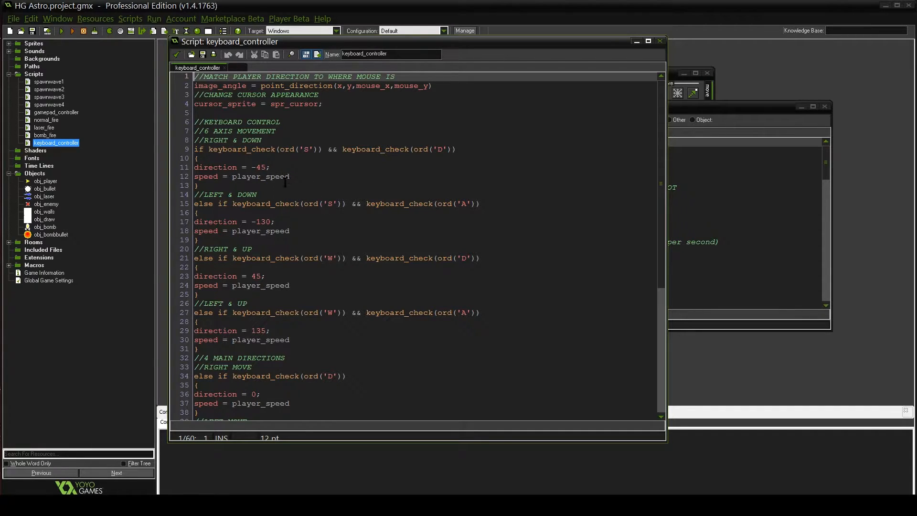
mouse_move(441, 182)
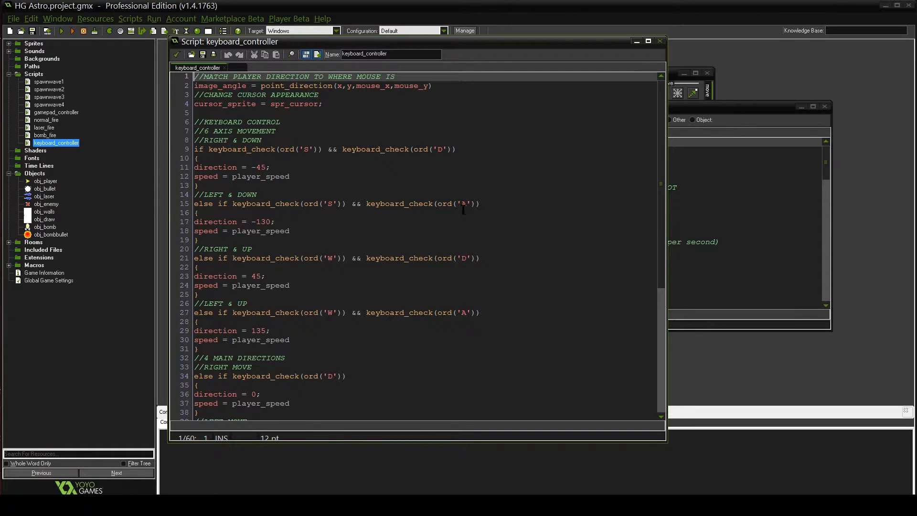
- Review the right-and-down movement block and its speed line in keyboard_controller
click(199, 158)
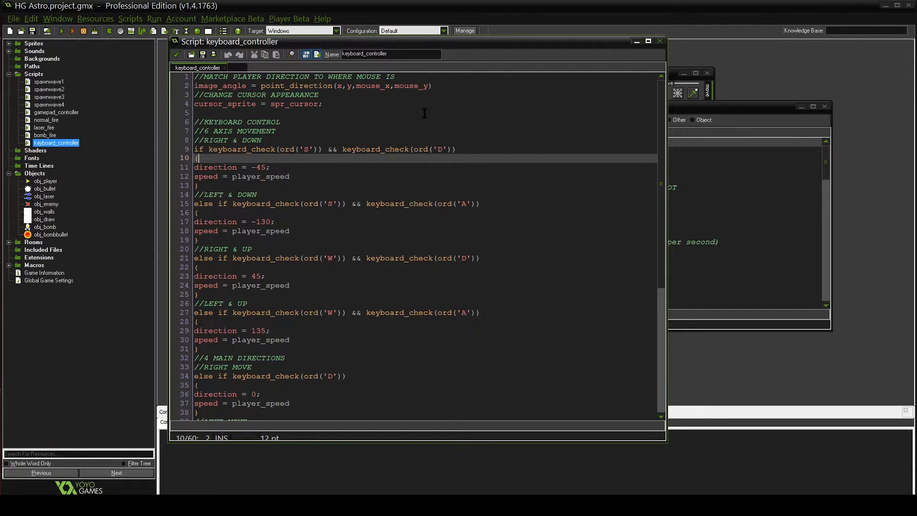
mouse_move(362, 177)
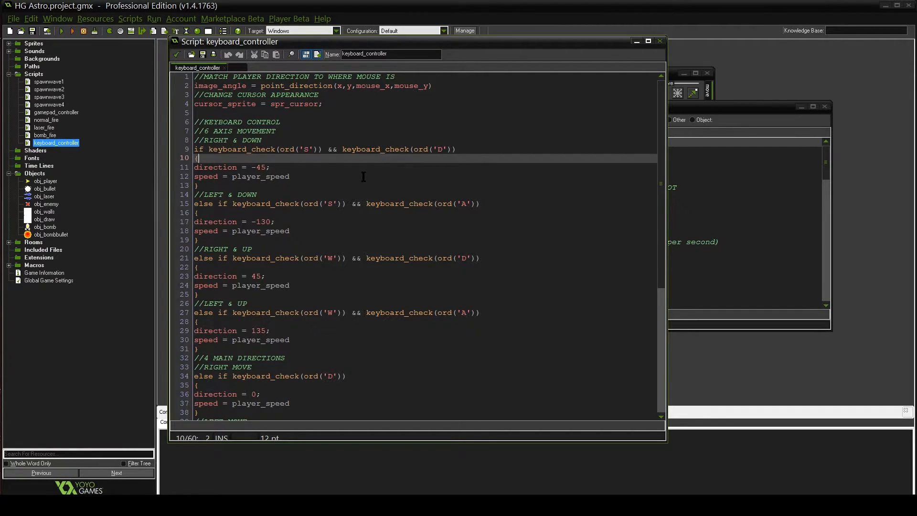
scroll(down, 3)
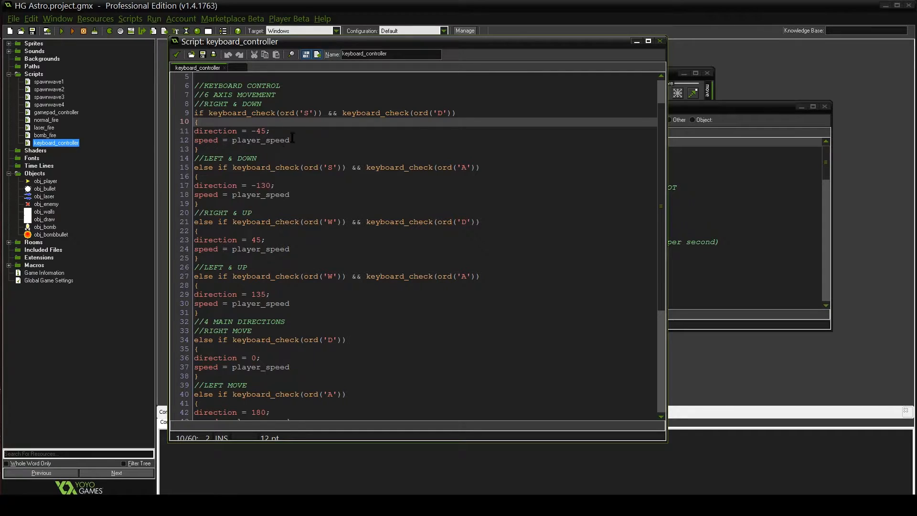
click(289, 140)
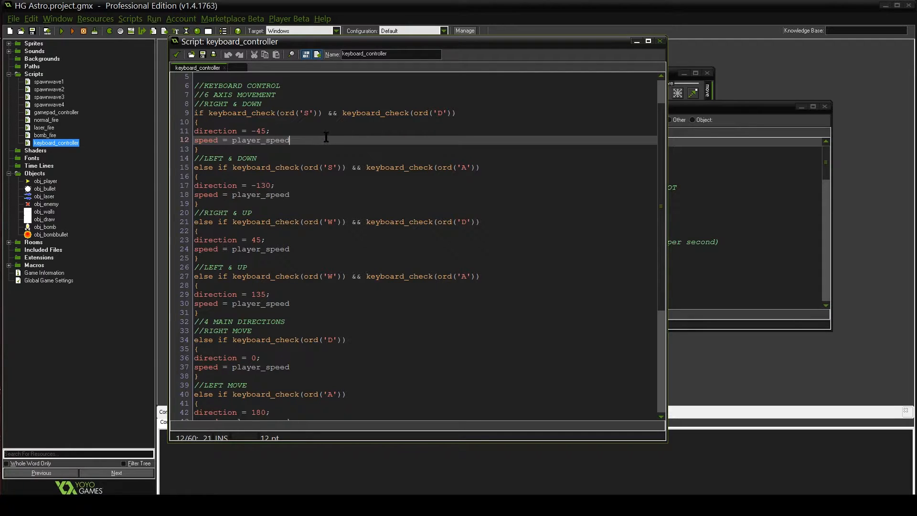
scroll(down, 3)
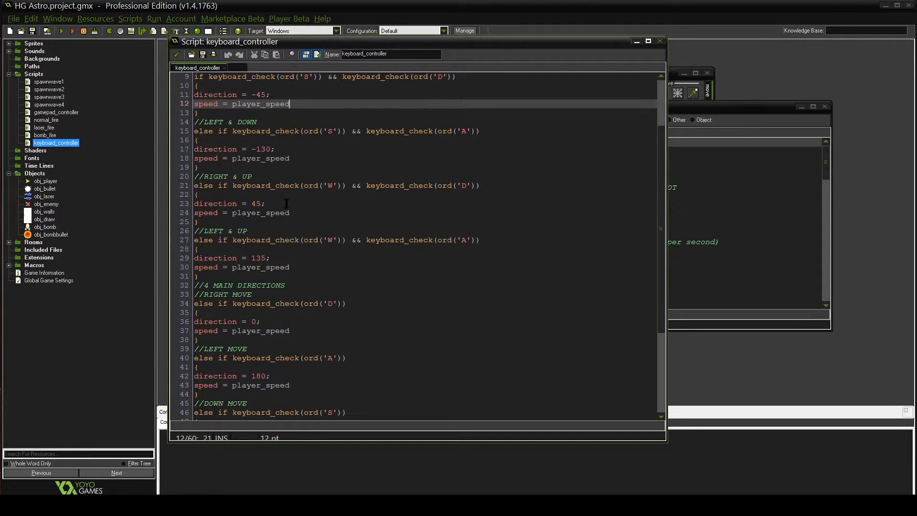
- Scroll through the remaining direction blocks, pointing out the S key check on line 9
scroll(up, 3)
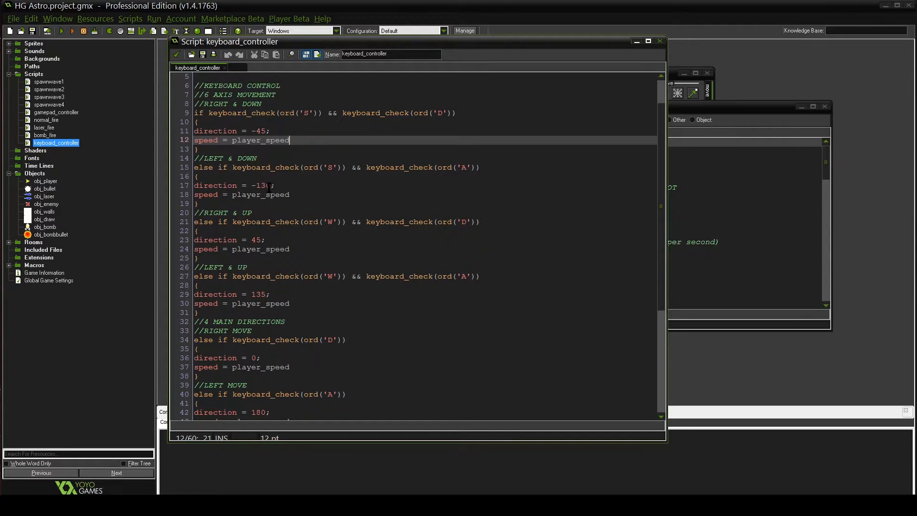
scroll(down, 3)
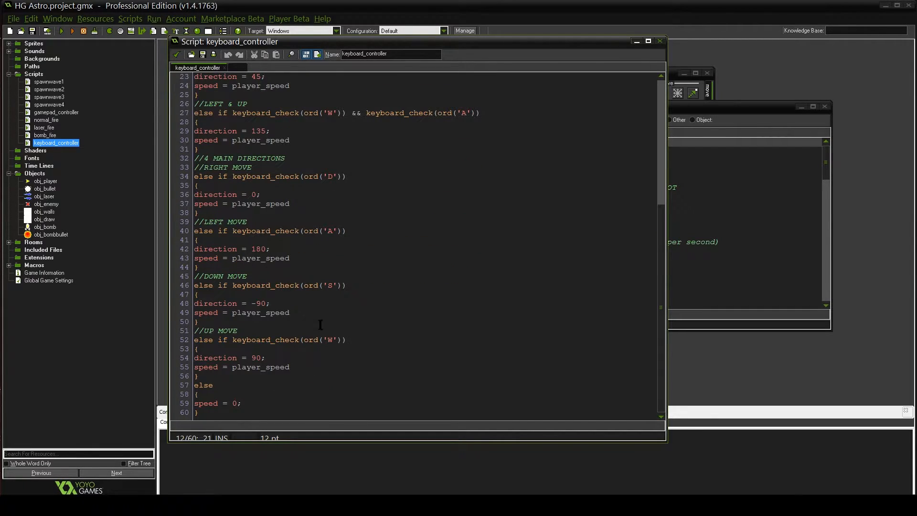
scroll(up, 3)
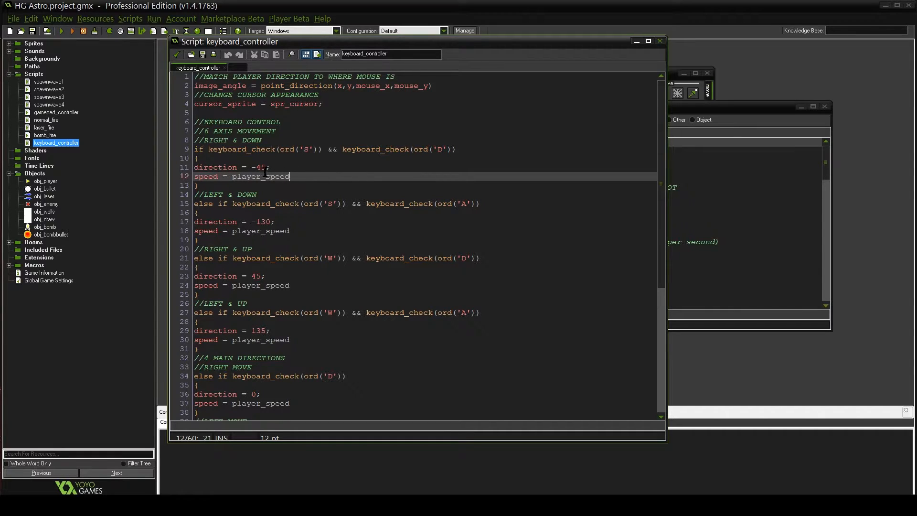
click(323, 149)
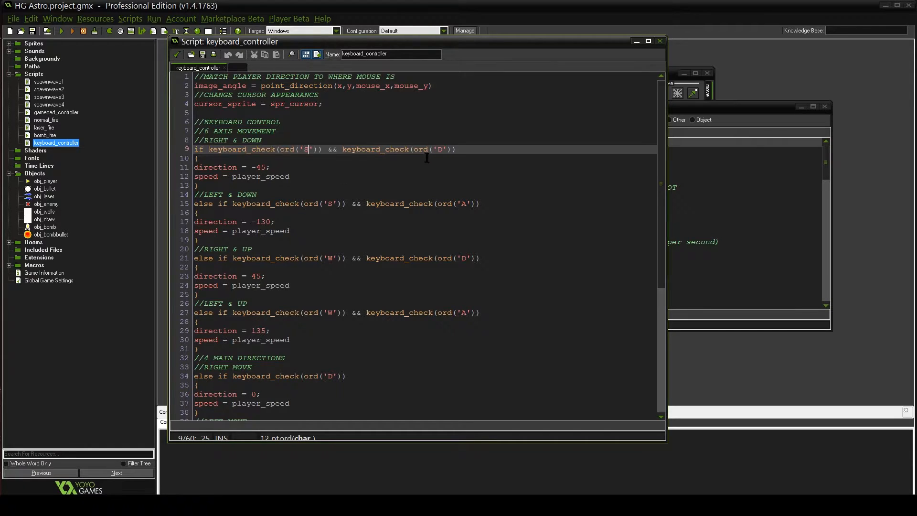
mouse_move(398, 149)
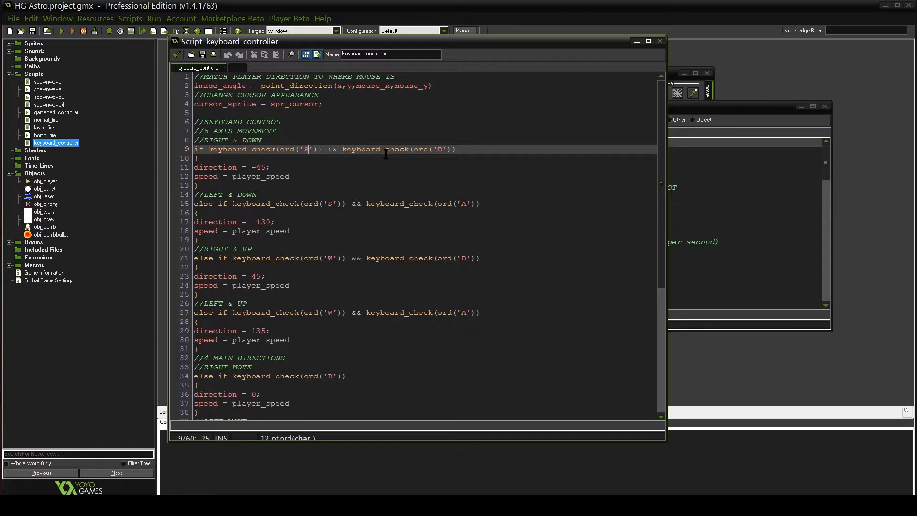
mouse_move(468, 175)
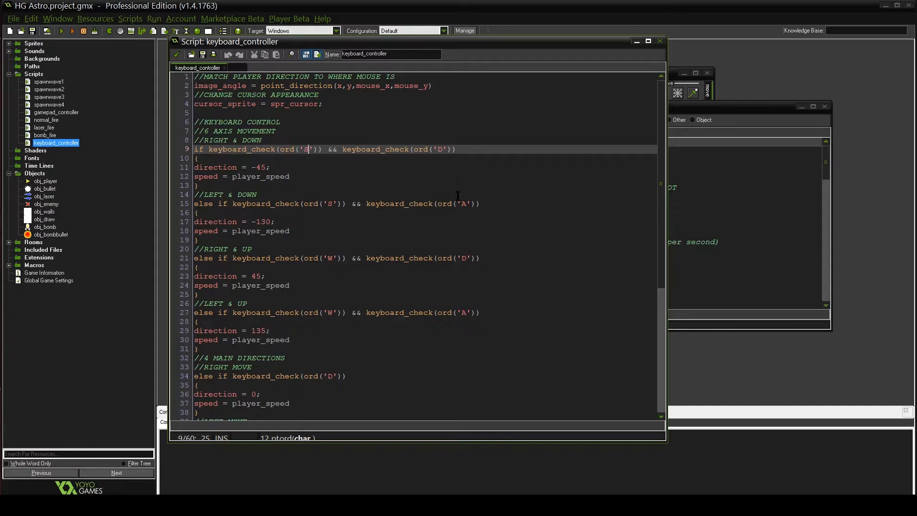
mouse_move(410, 190)
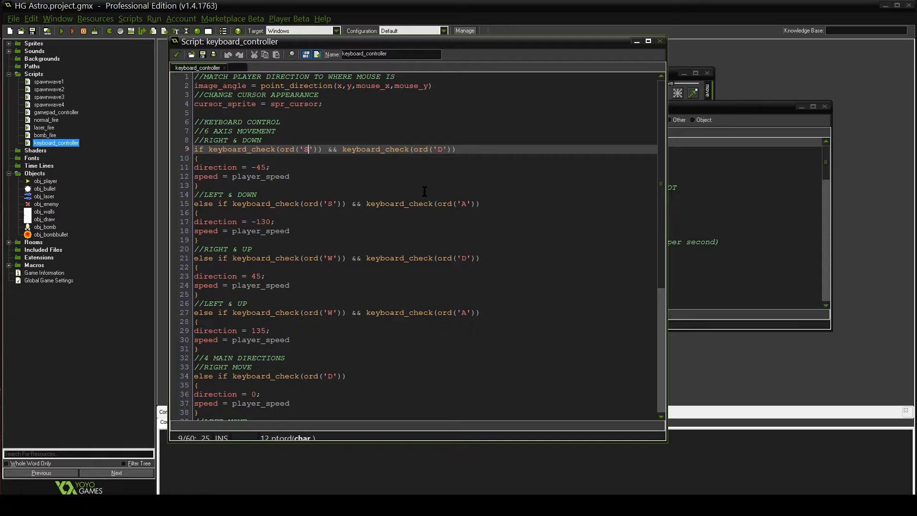
mouse_move(461, 194)
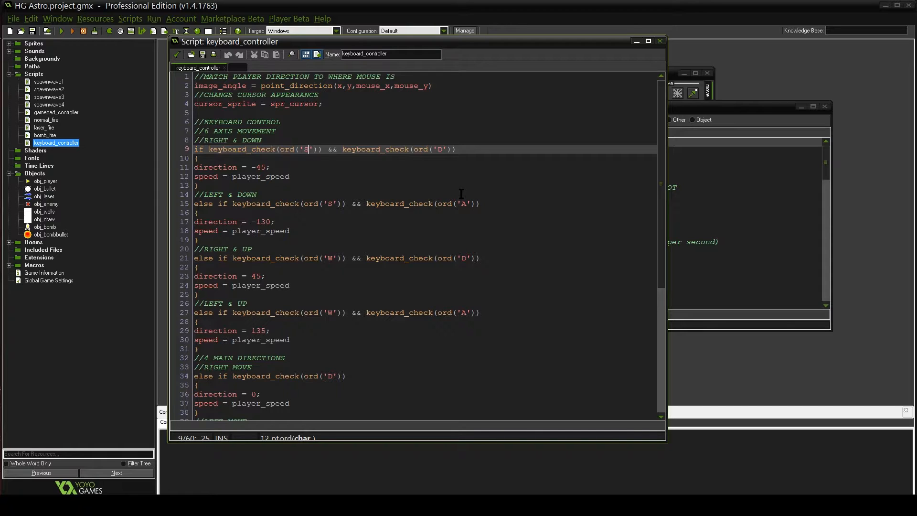
scroll(down, 3)
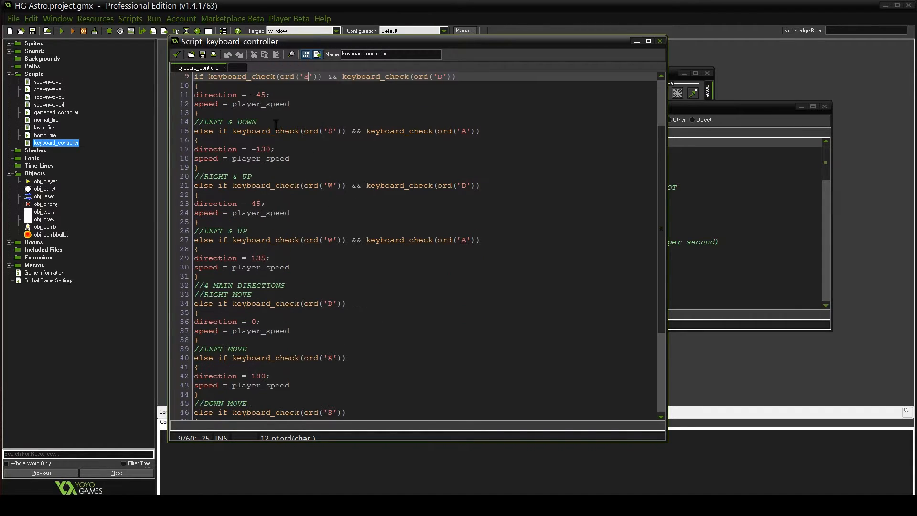
mouse_move(331, 339)
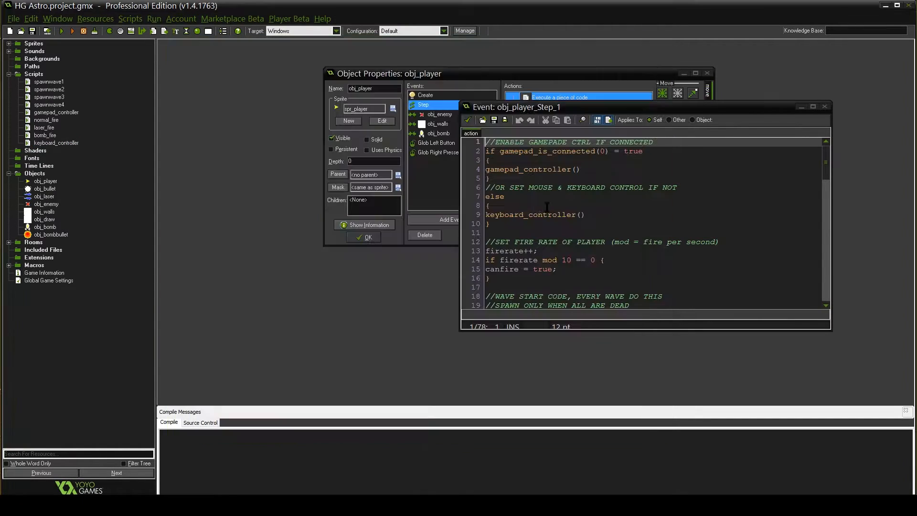
- Open gamepad_controller and review its left-stick movement branch and deadzone condition
click(518, 169)
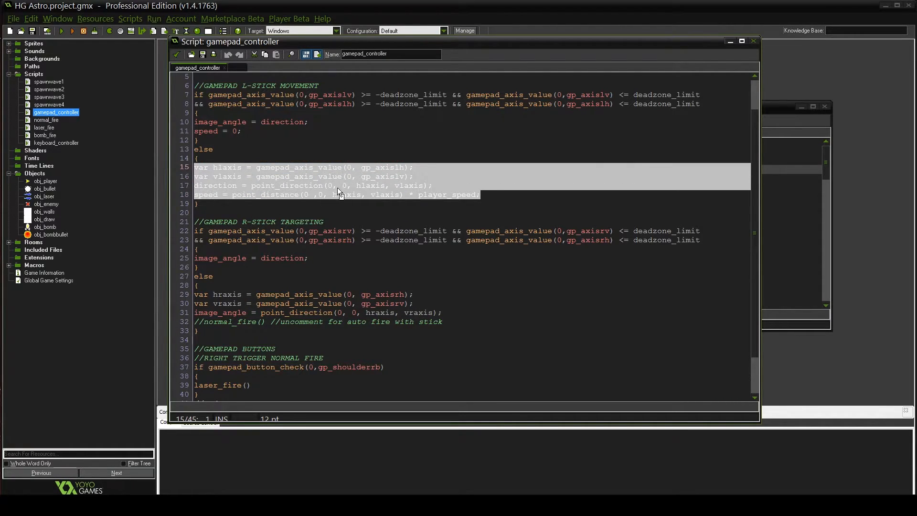
mouse_move(351, 191)
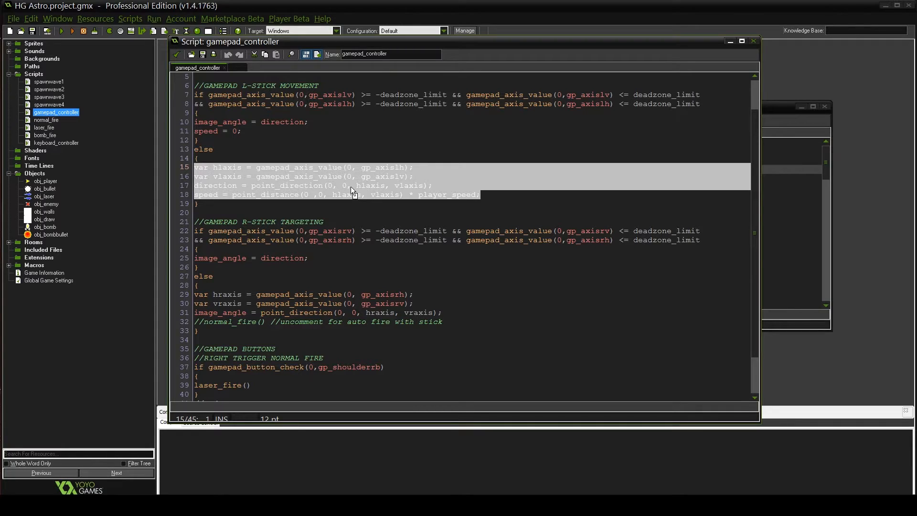
mouse_move(374, 205)
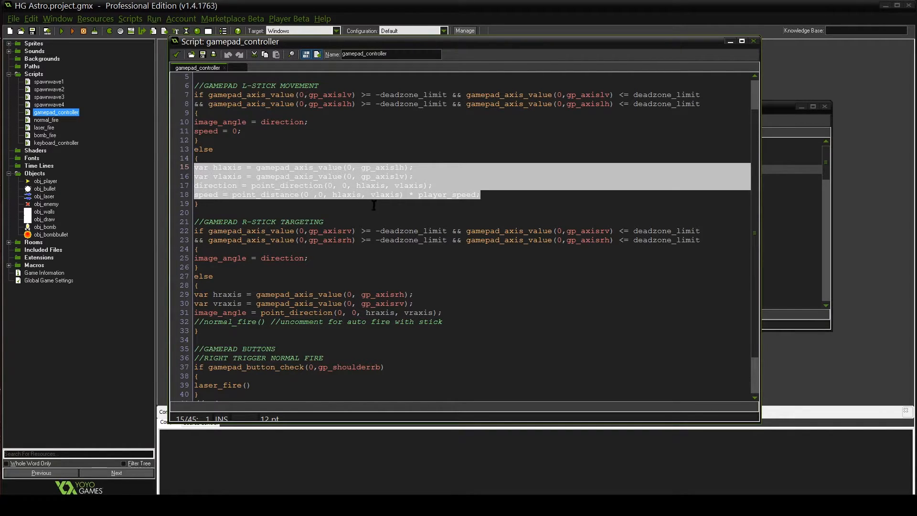
scroll(up, 3)
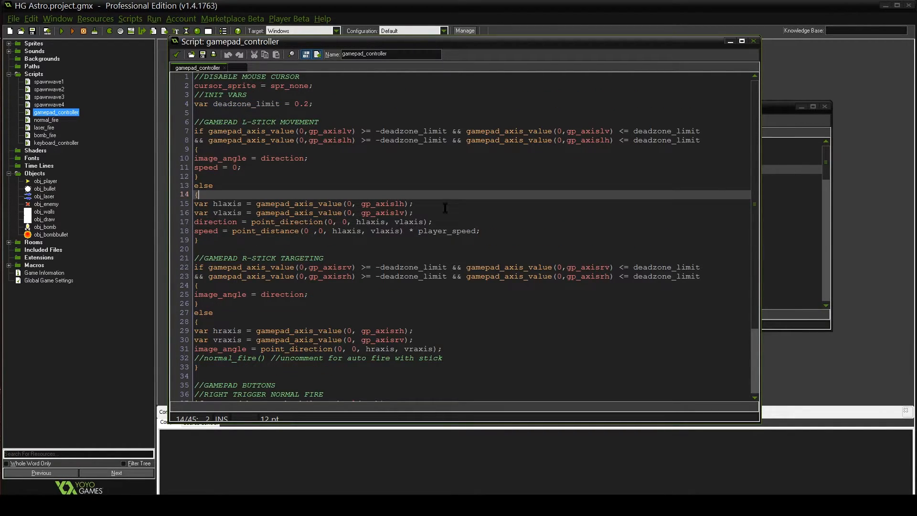
mouse_move(444, 200)
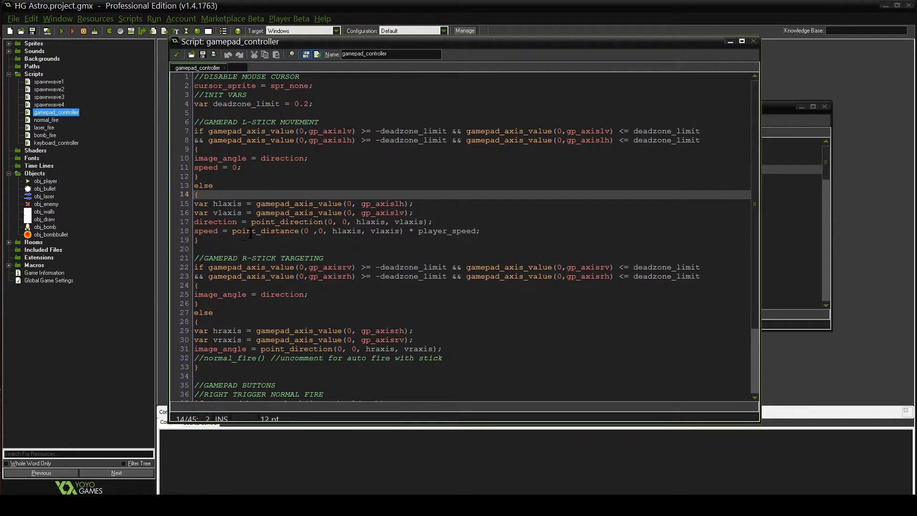
click(214, 186)
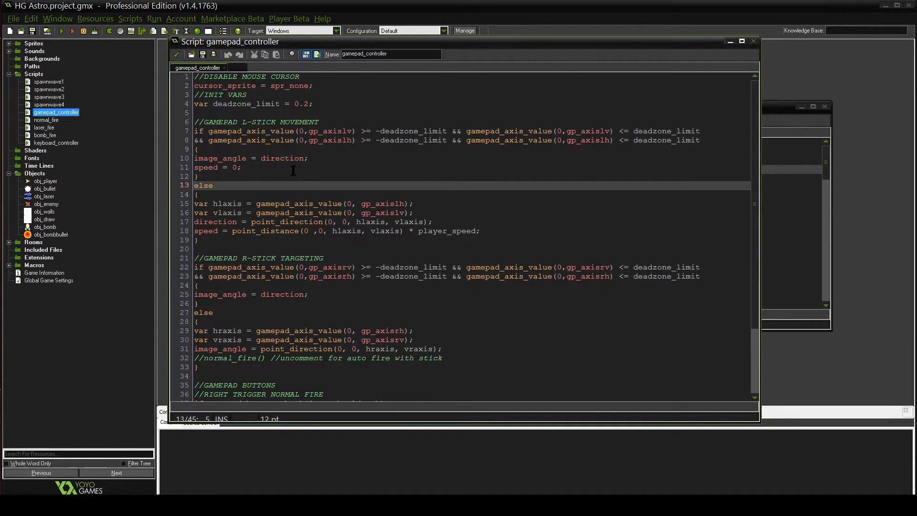
click(214, 185)
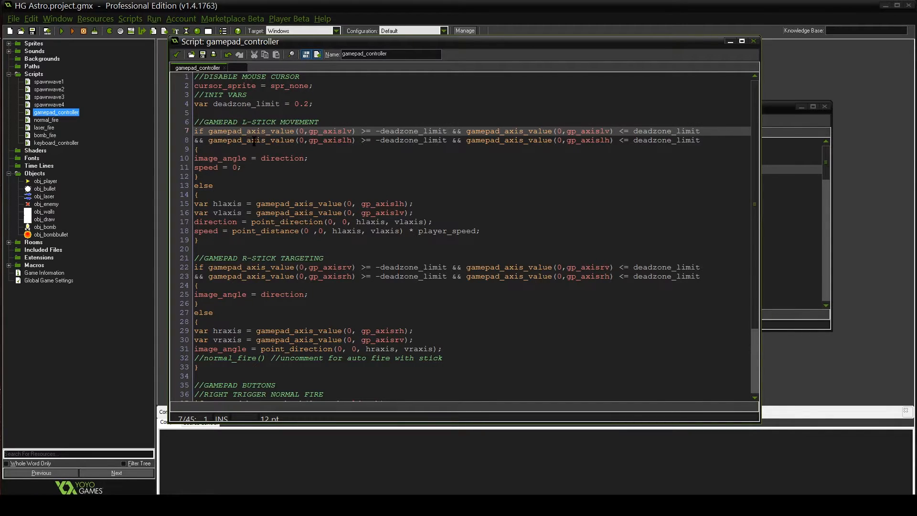
mouse_move(709, 144)
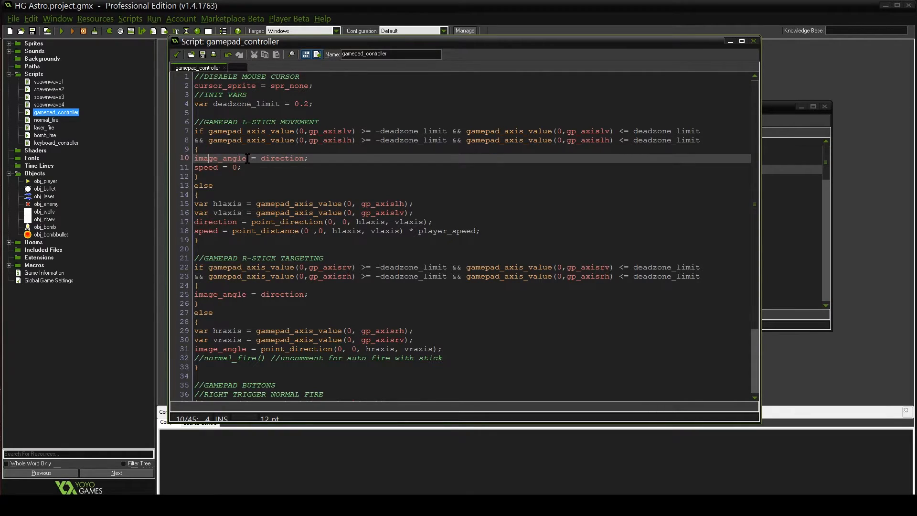
click(298, 158)
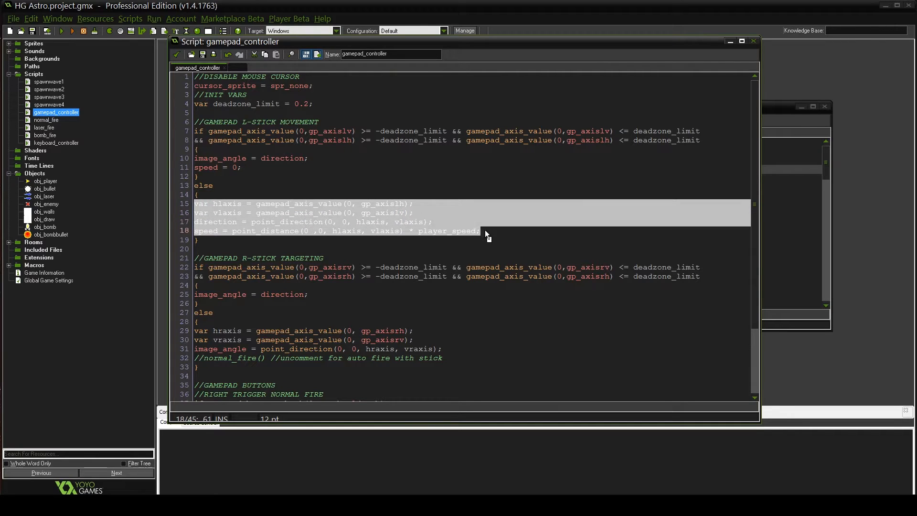
click(199, 239)
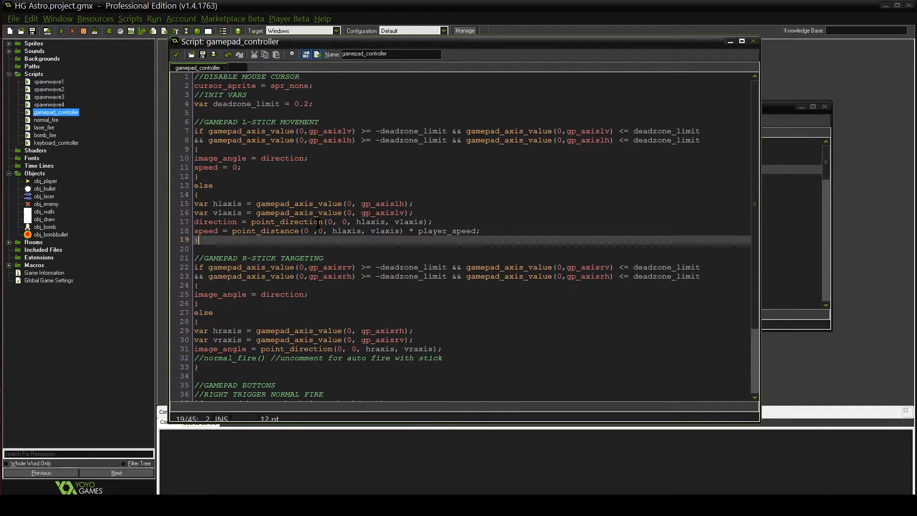
scroll(down, 3)
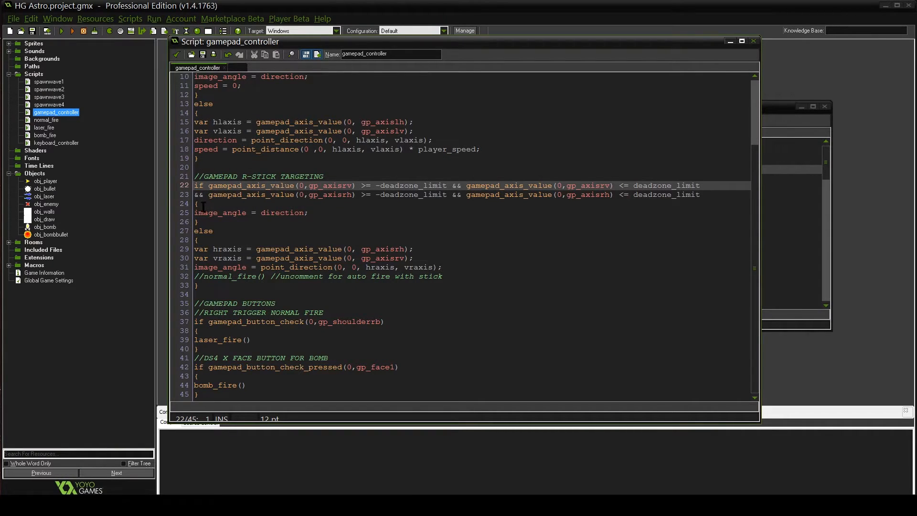
click(199, 203)
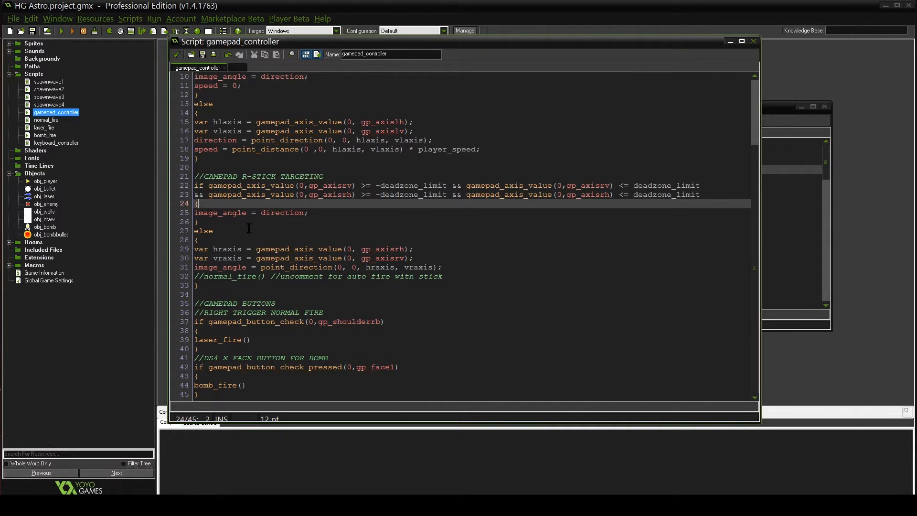
click(234, 249)
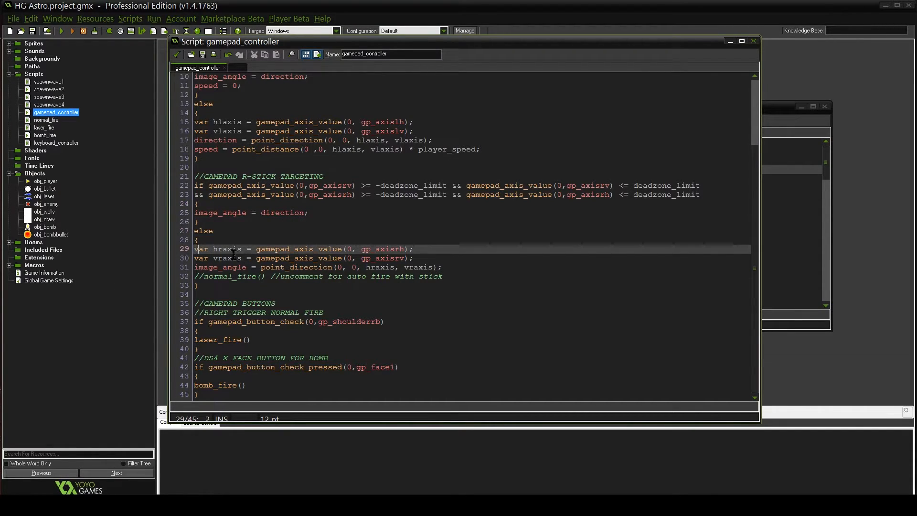
click(291, 267)
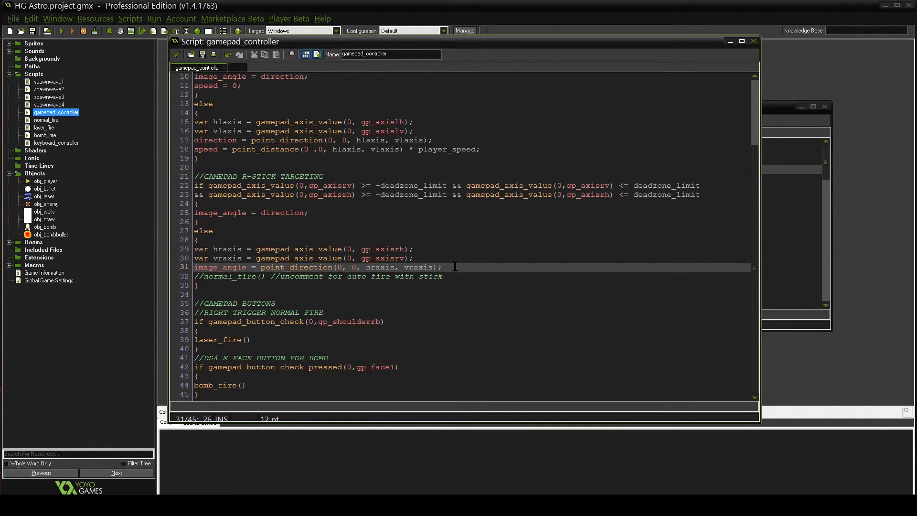
scroll(up, 3)
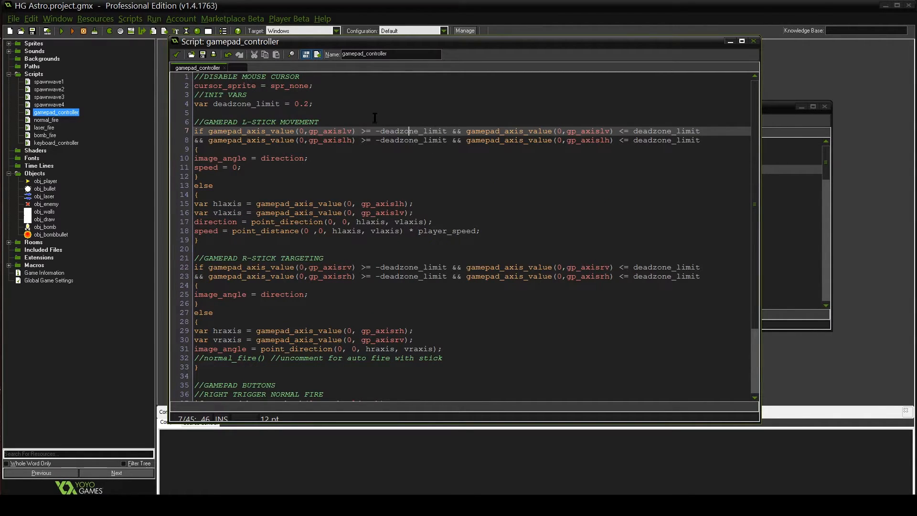
click(304, 103)
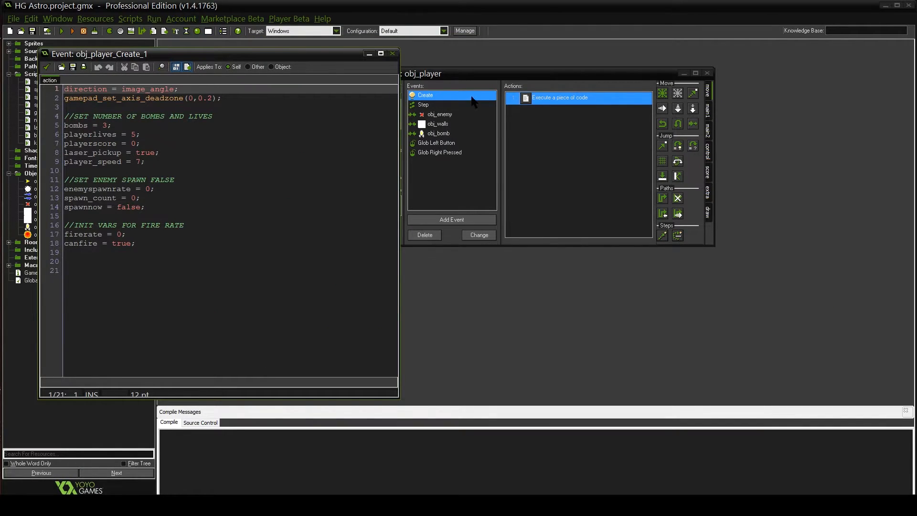
- Inspect the Create event lines around gamepad_set_axis_deadzone(0,0.2)
click(79, 97)
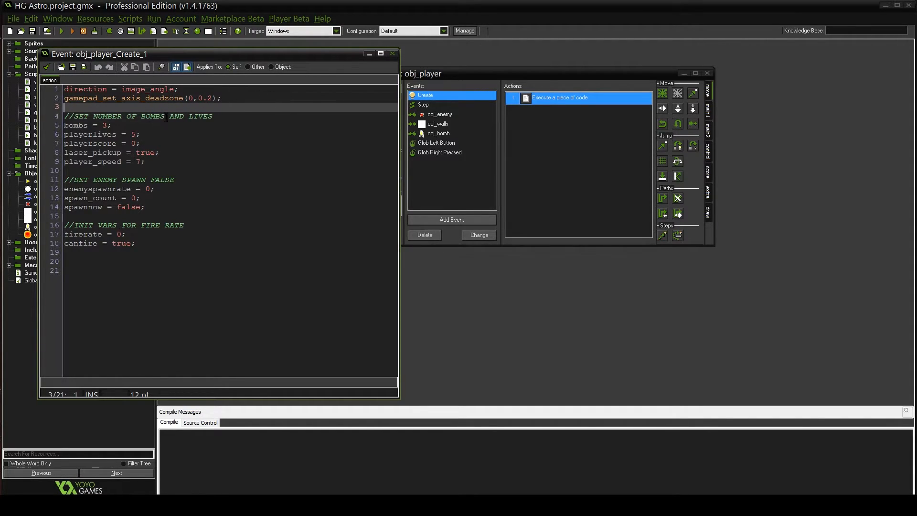
click(88, 97)
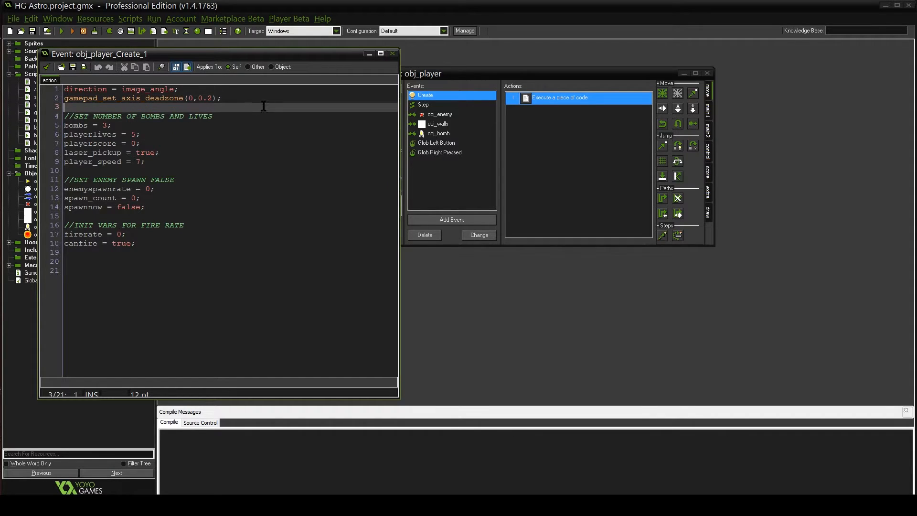
click(211, 98)
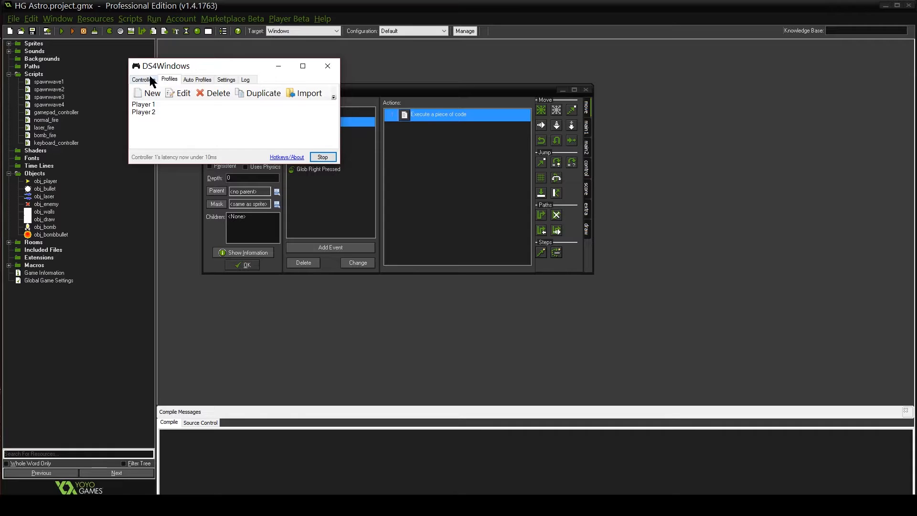
- Drag the DS4Windows window higher over GameMaker Studio
drag(205, 66, 204, 47)
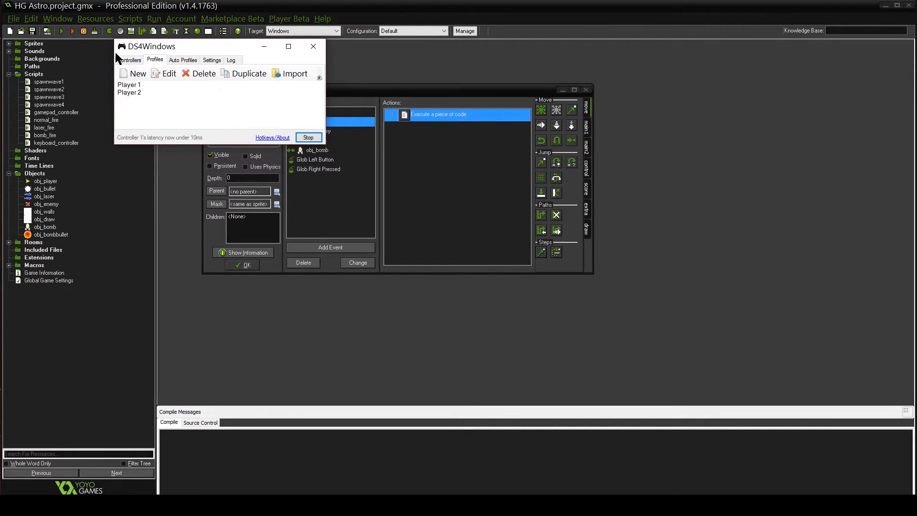
mouse_move(212, 49)
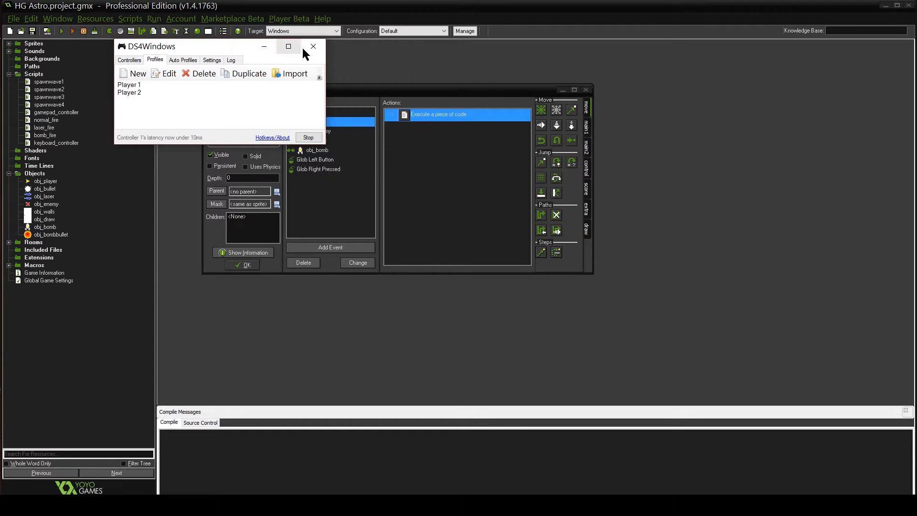
mouse_move(263, 47)
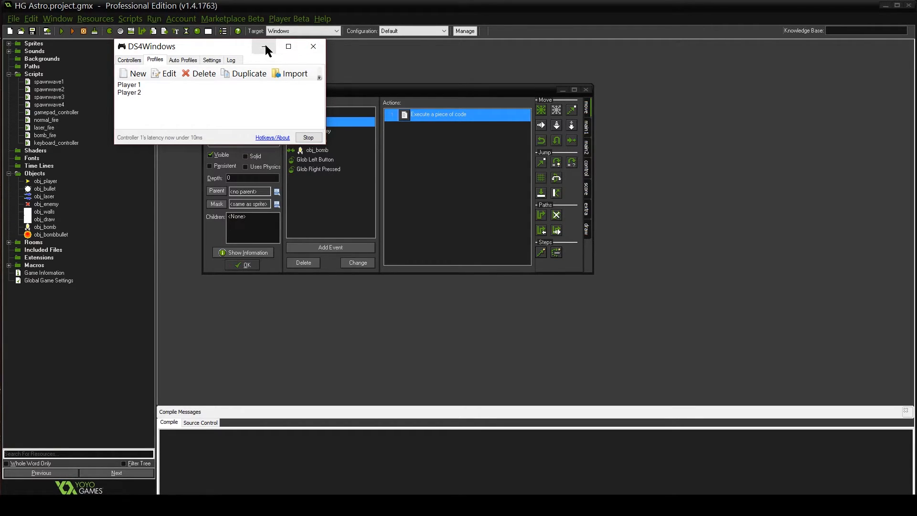
mouse_move(264, 47)
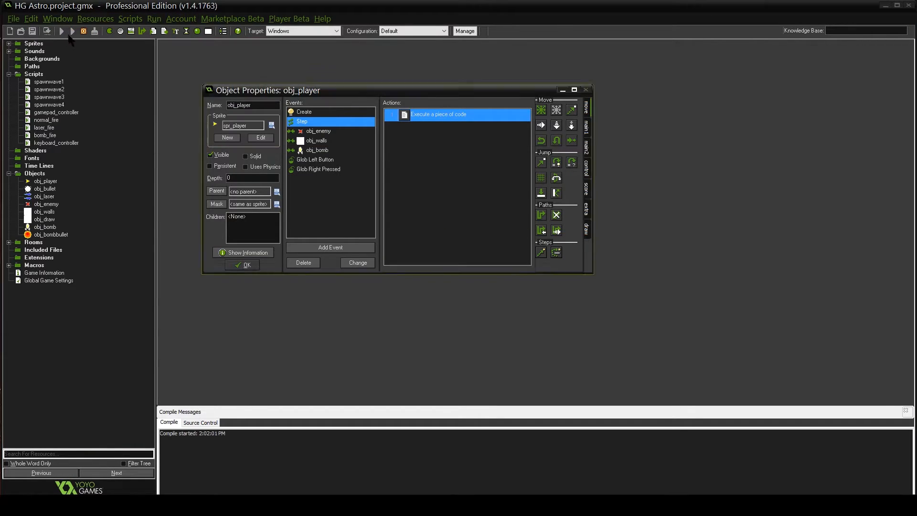
- Run the game and fly the ship with the gamepad's twin sticks
click(72, 31)
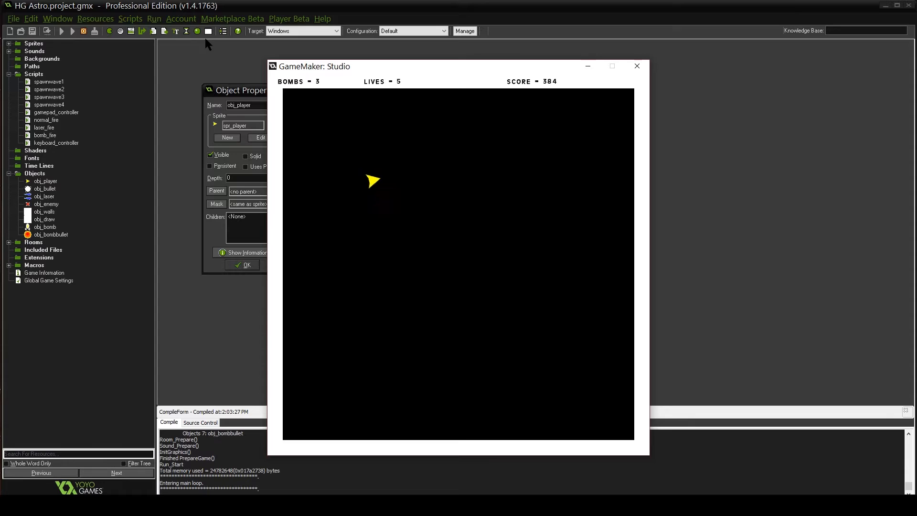
mouse_move(469, 349)
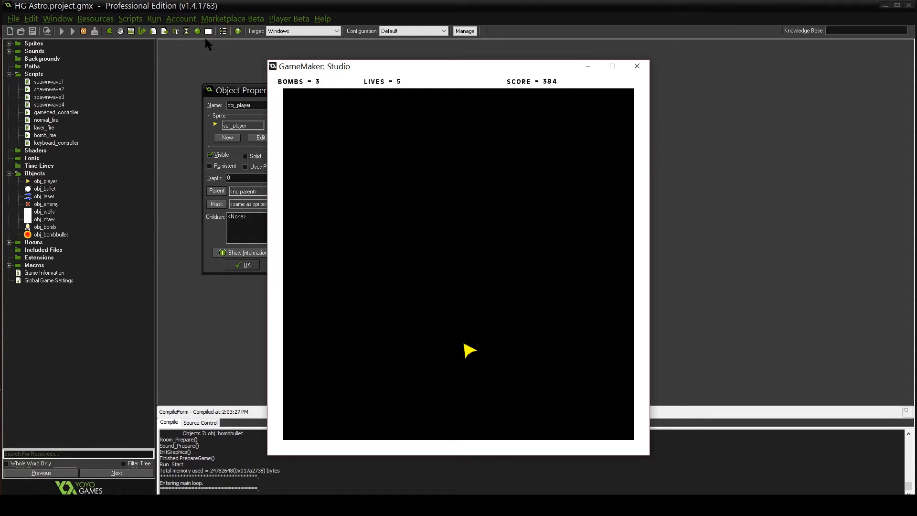
mouse_move(392, 258)
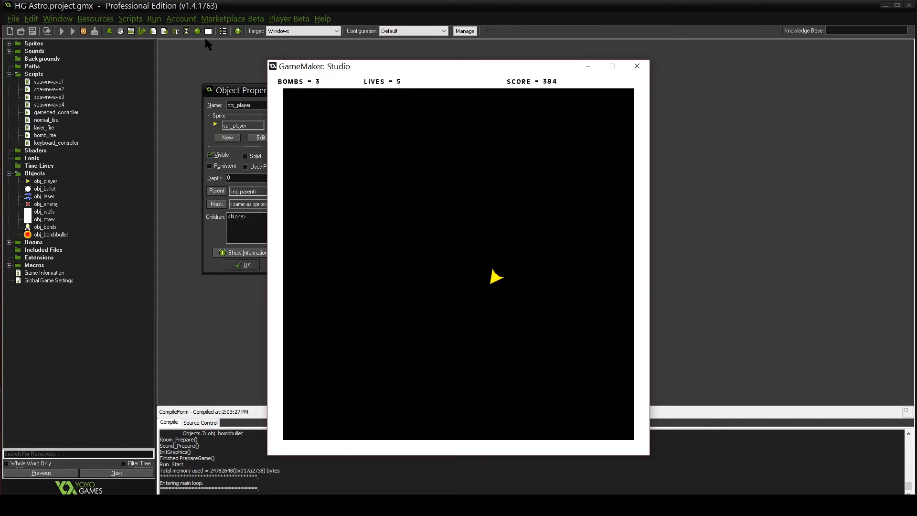
mouse_move(380, 214)
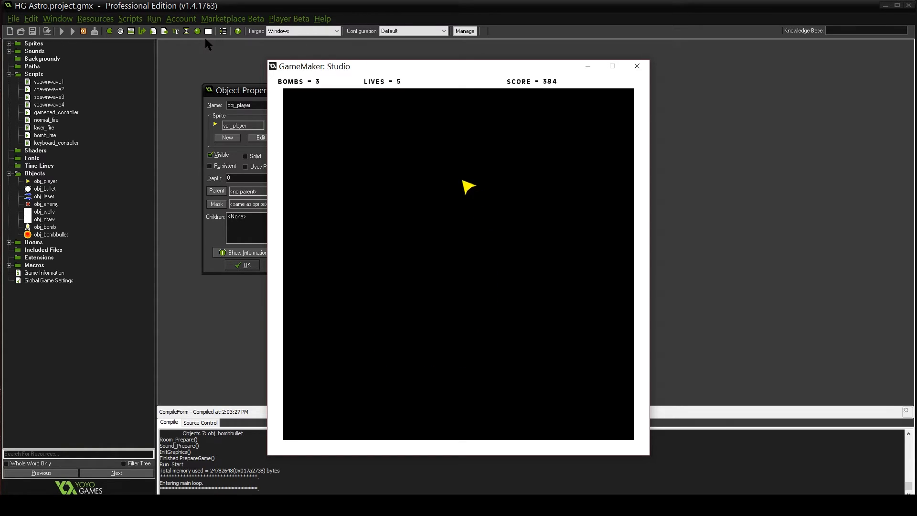
mouse_move(498, 225)
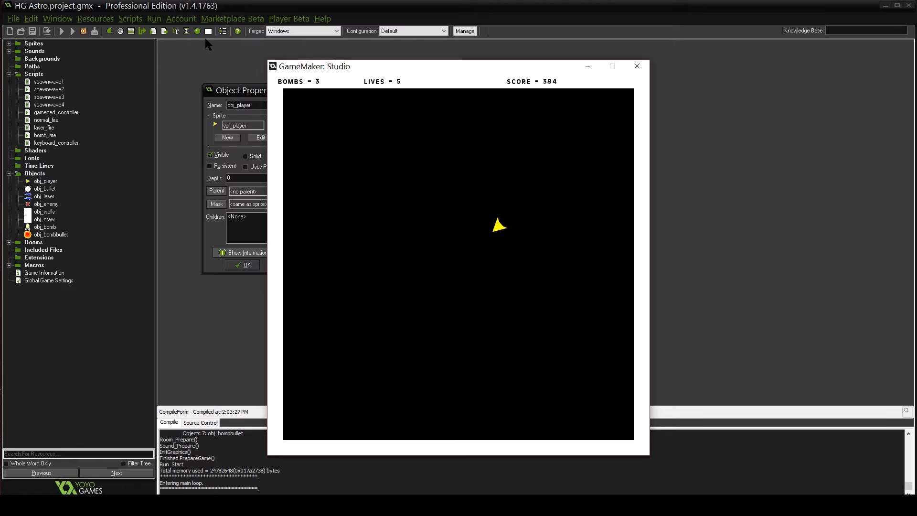